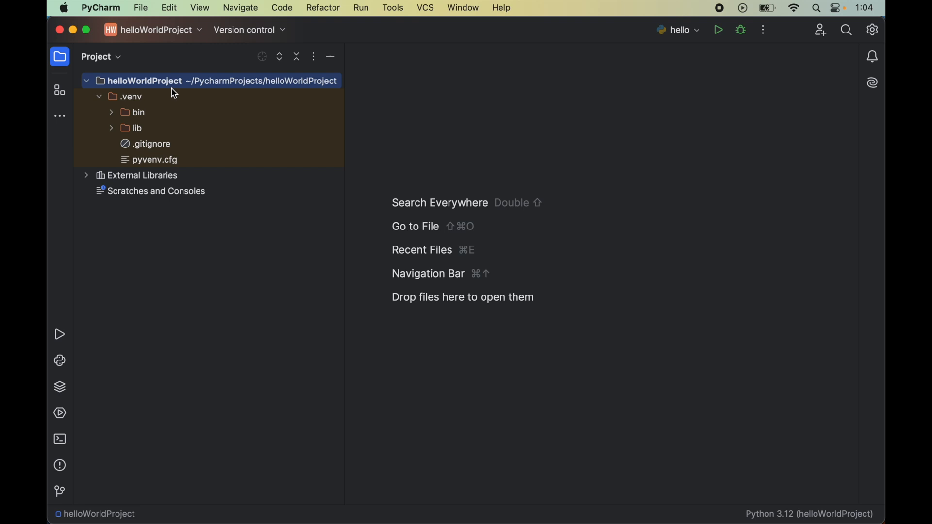
# Step: Start a terminal session in the helloWorldProject folder with the venv active
pyautogui.click(199, 8)
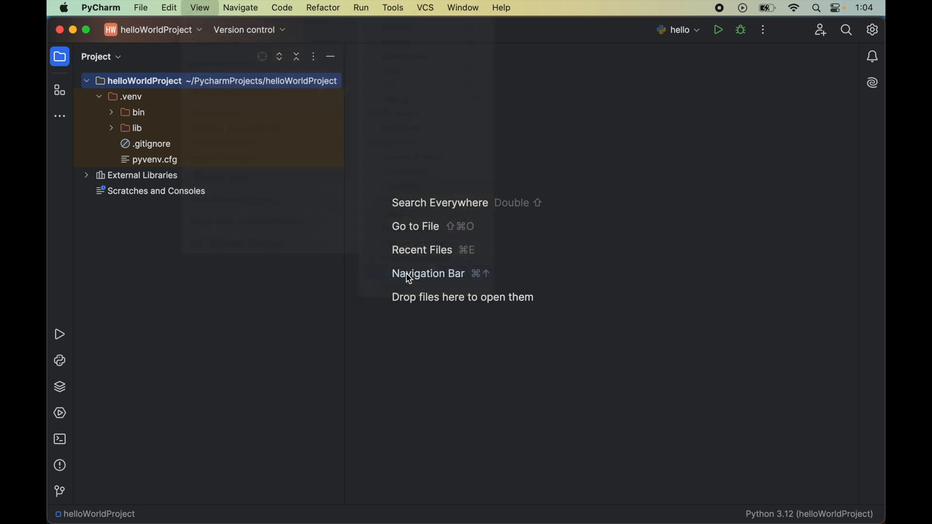
pyautogui.click(59, 438)
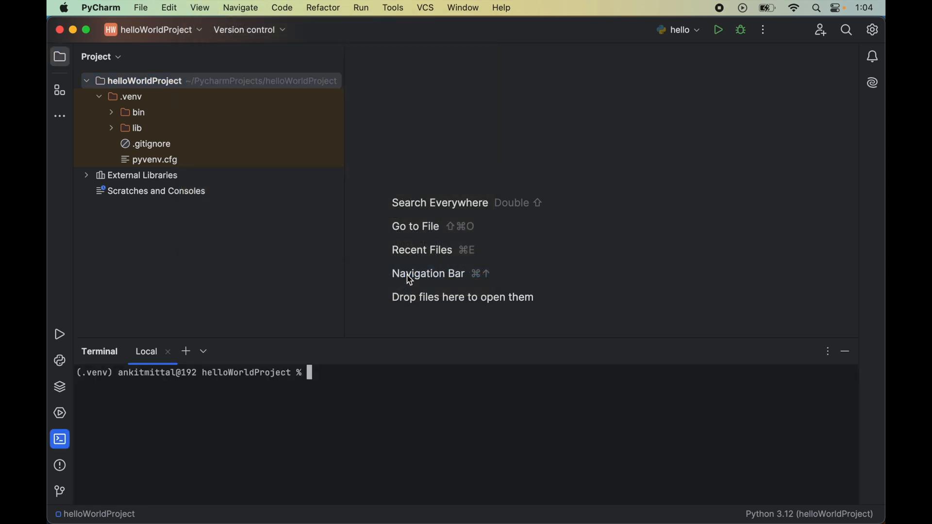
pyautogui.doubleClick(92, 373)
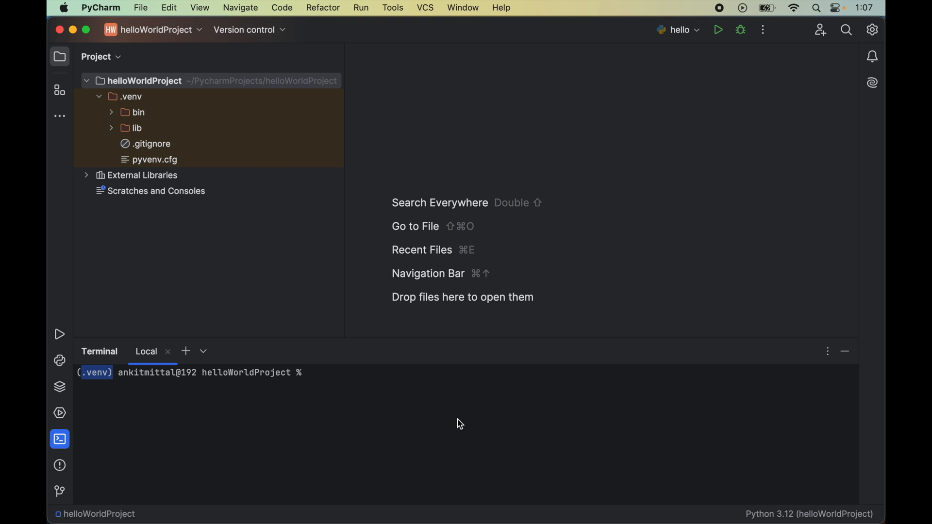
# Step: Run 'brew install portaudio' so Homebrew installs PortAudio
pyautogui.write('brew insta')
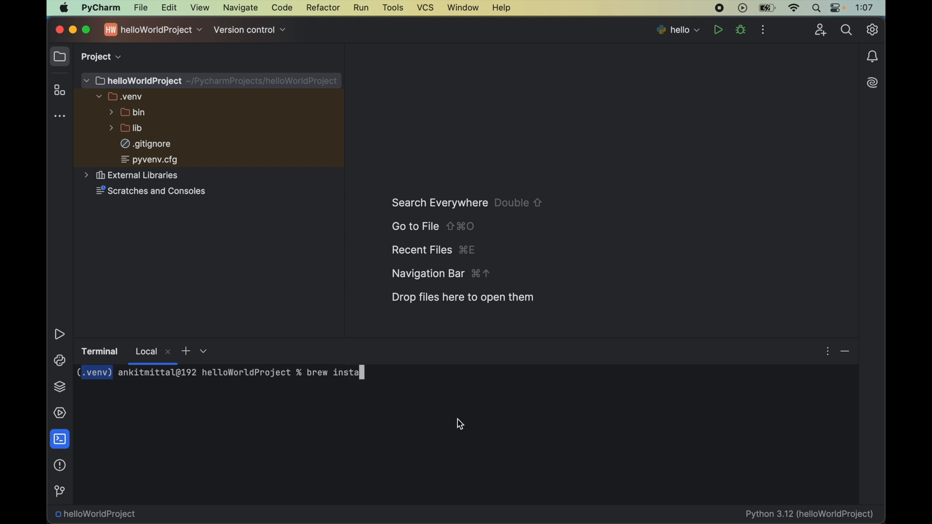
pyautogui.write('ll porta')
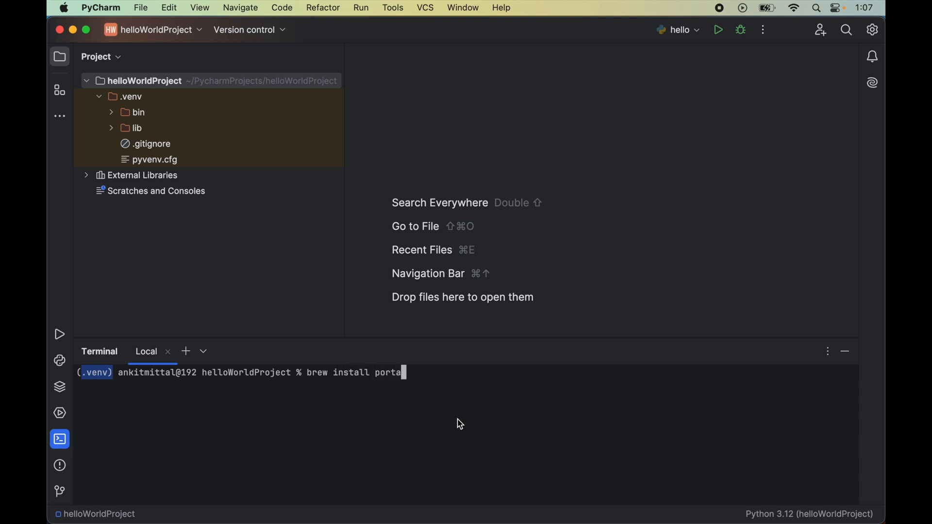
pyautogui.write('udio')
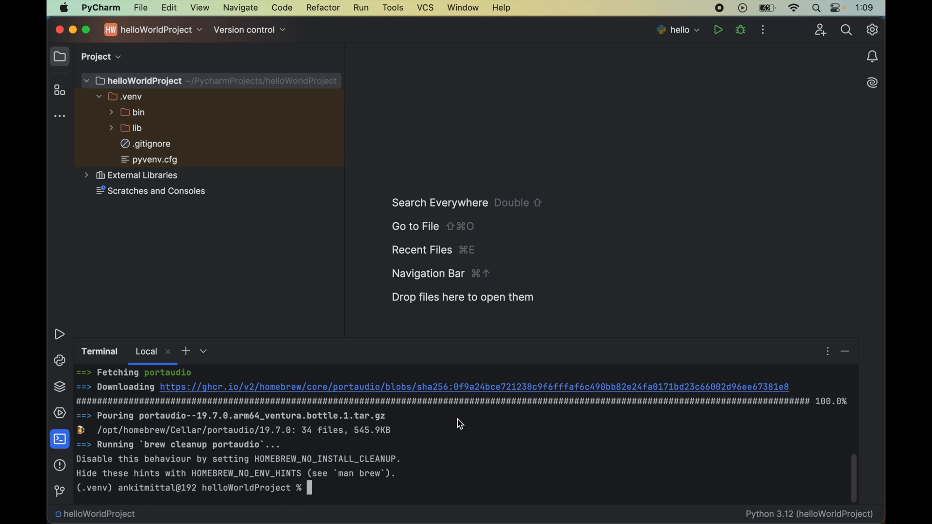
# Step: Run 'brew list | grep portaudio' and highlight the portaudio result confirming it is installed
pyautogui.write('brew')
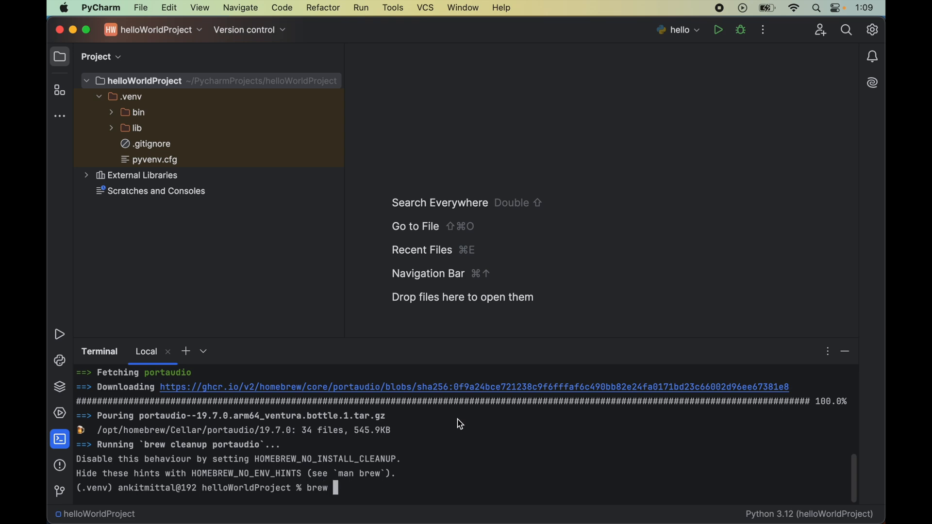
pyautogui.write('list |')
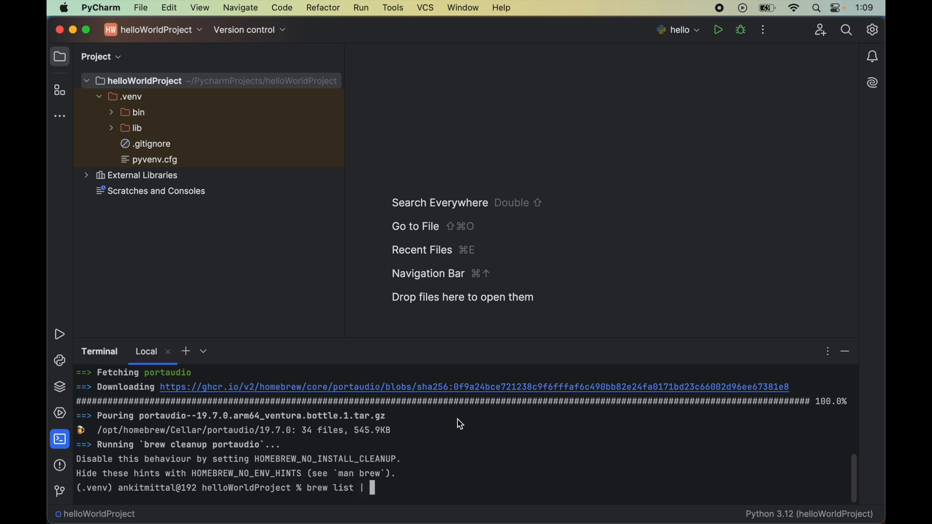
pyautogui.write('grep portaudio')
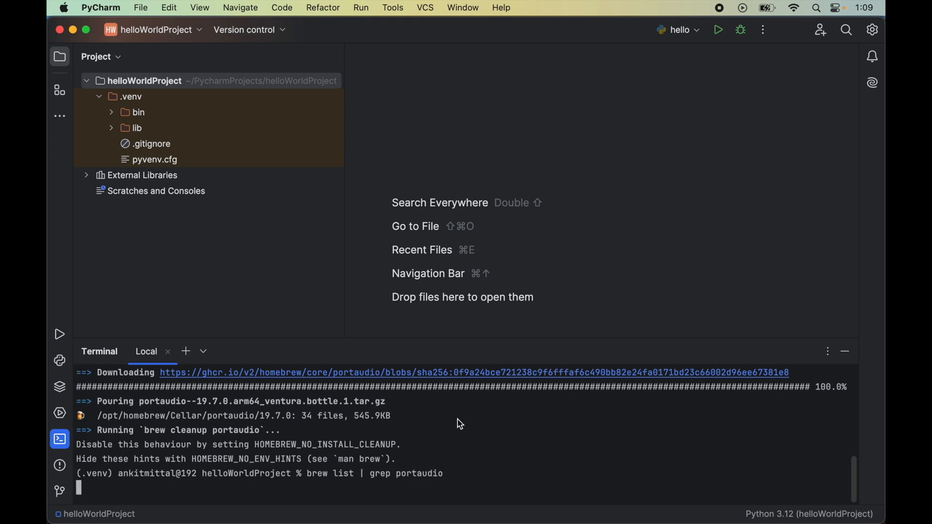
pyautogui.press('Enter')
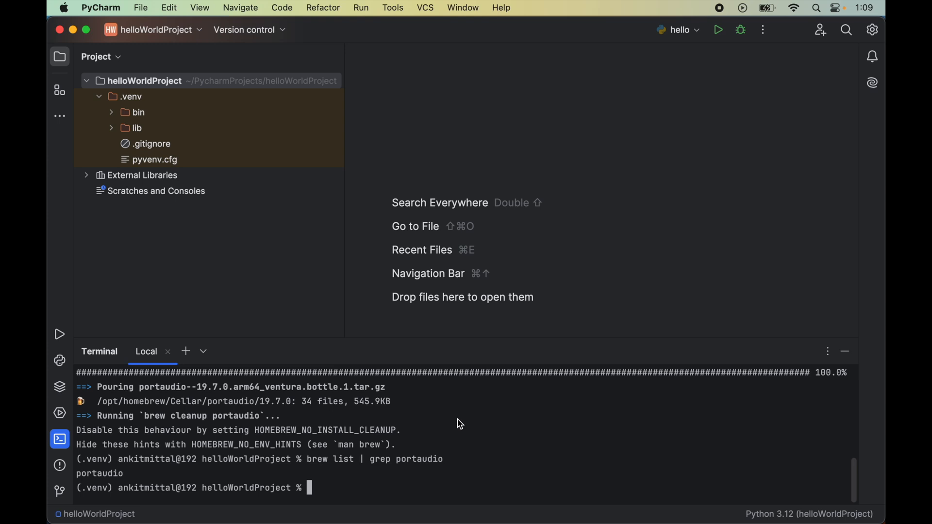
pyautogui.moveTo(113, 481)
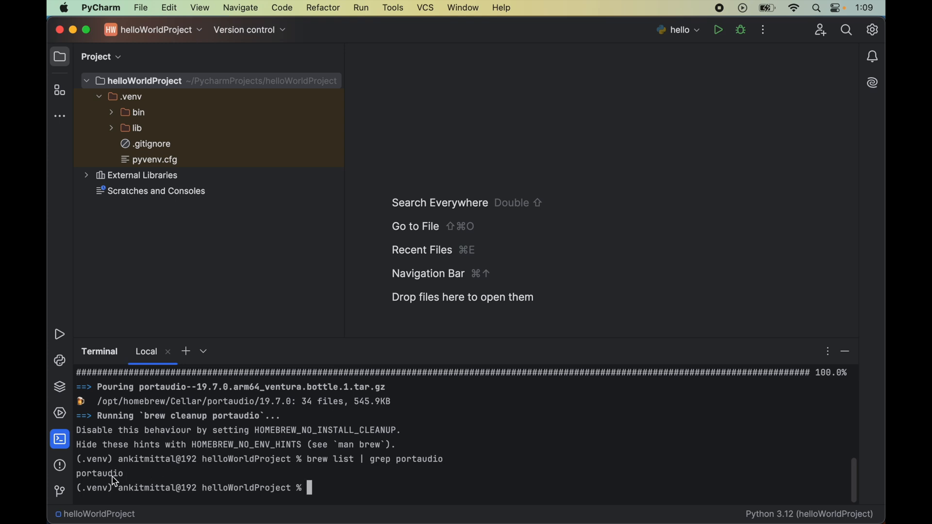
pyautogui.doubleClick(99, 472)
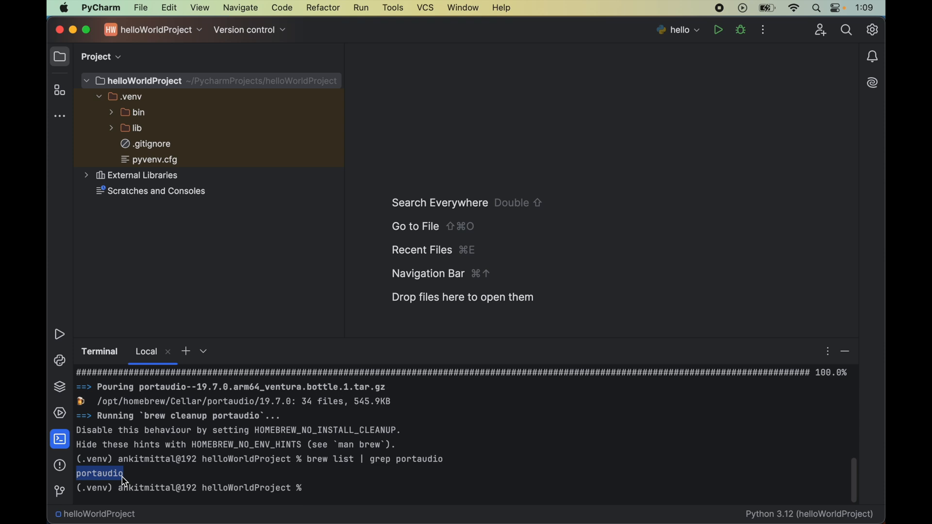
pyautogui.write('p')
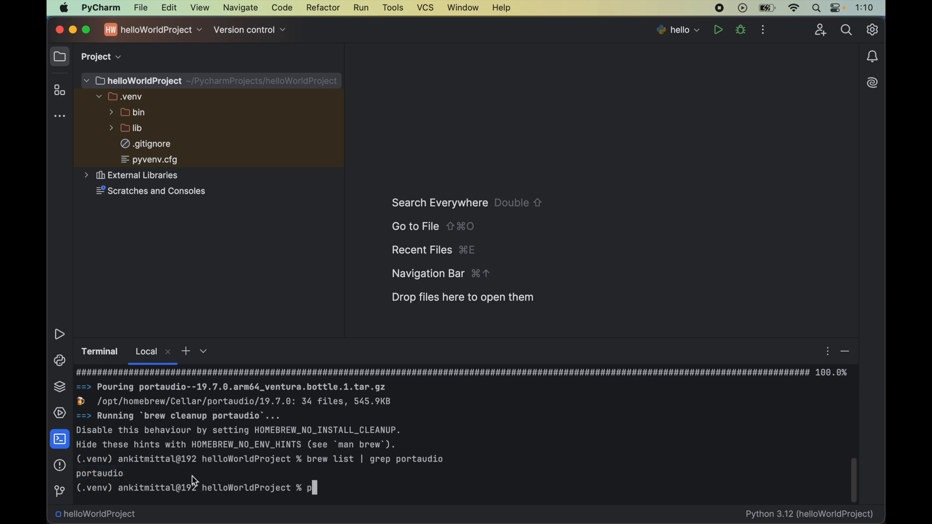
# Step: Run 'pip install pyaudio' to add PyAudio 0.2.14 to the venv, then hide the terminal
pyautogui.write('ip install')
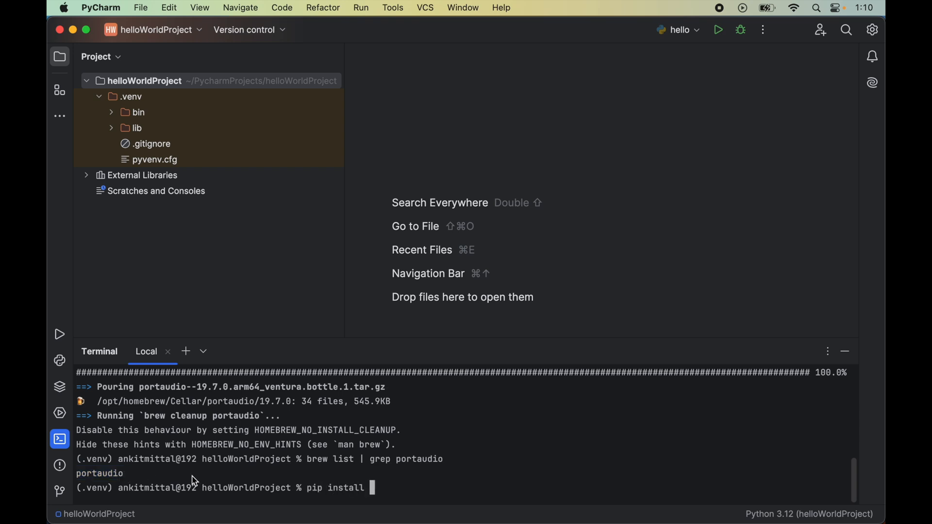
pyautogui.write('pyaud')
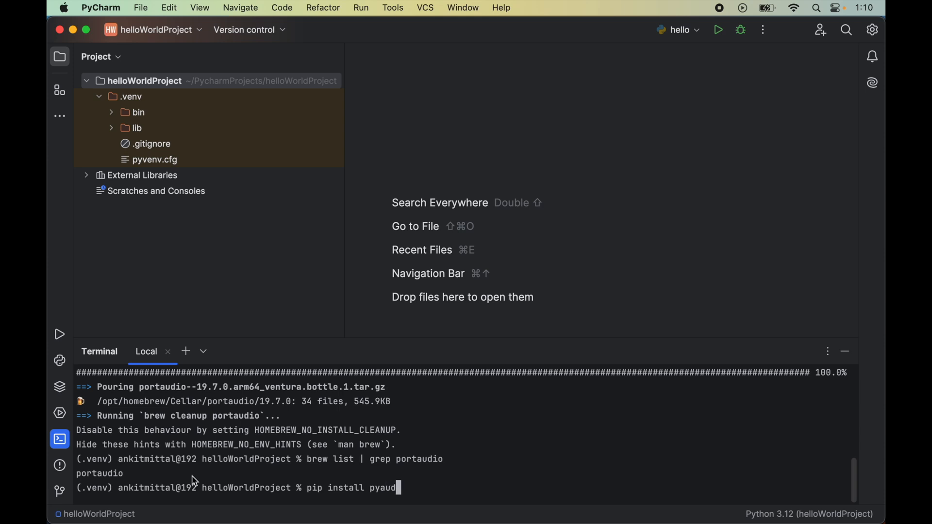
pyautogui.press('enter')
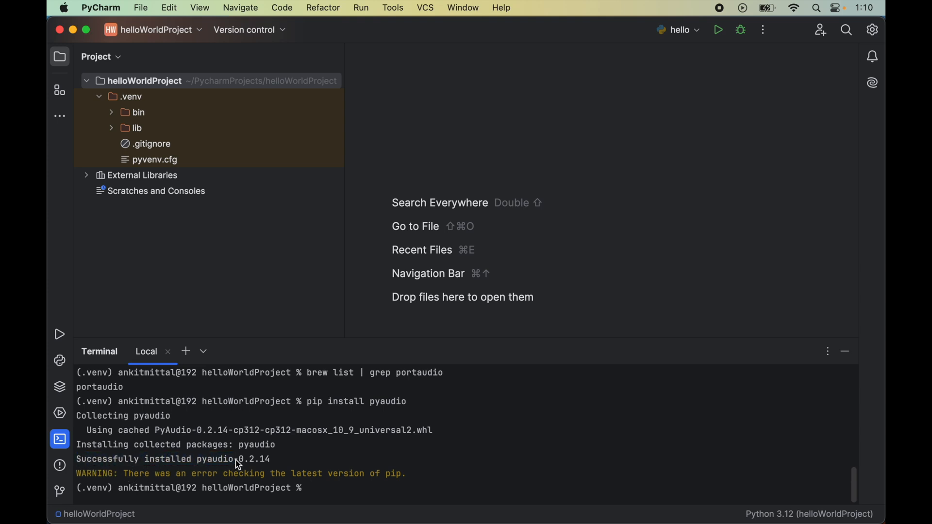
pyautogui.tripleClick(173, 459)
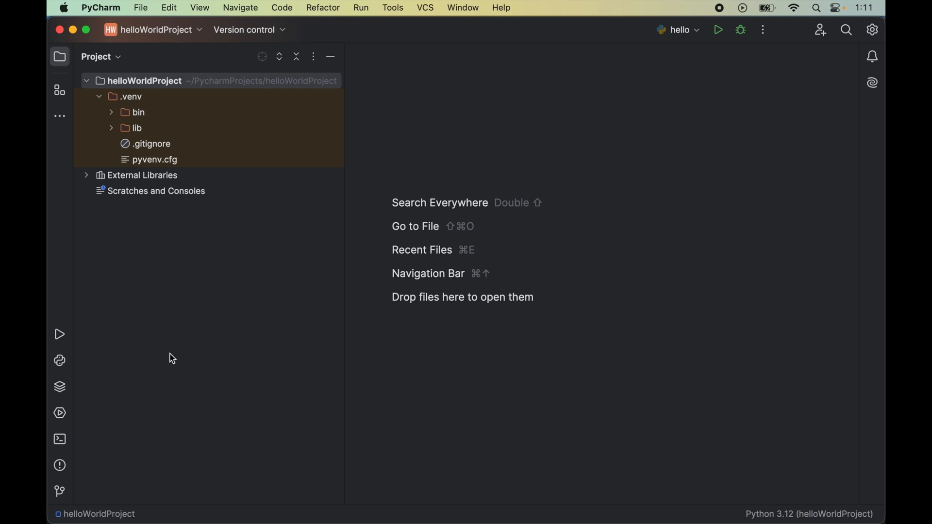
# Step: Create a new Python file named hello in helloWorldProject
pyautogui.click(140, 8)
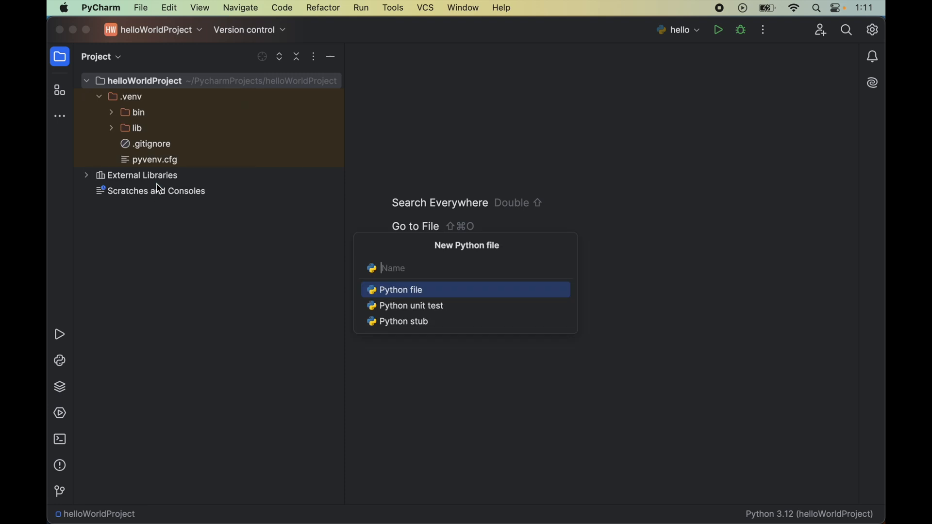
pyautogui.write('hello')
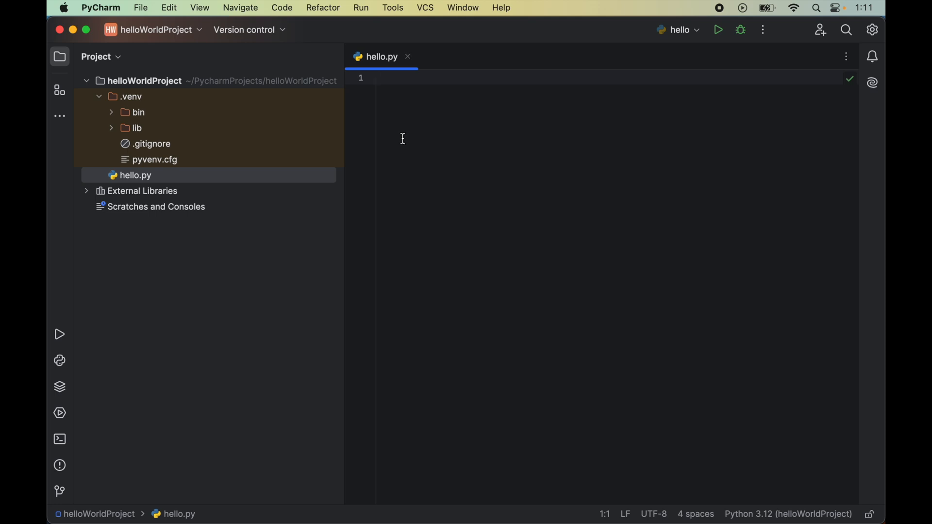
# Step: Write 'import pyaudio' and 'print(pyaudio.get_portaudio_version())' in hello.py
pyautogui.write('import pyaudio')
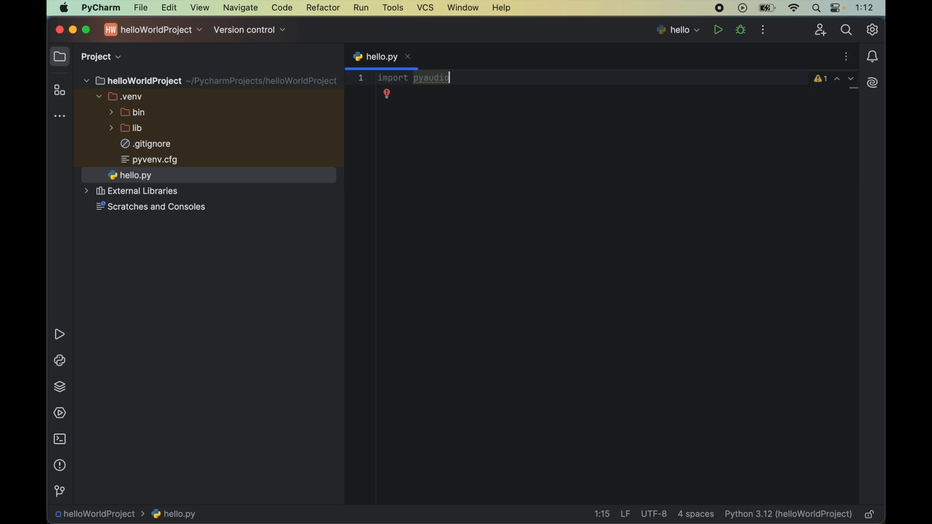
pyautogui.write('print(pyaudio.g')
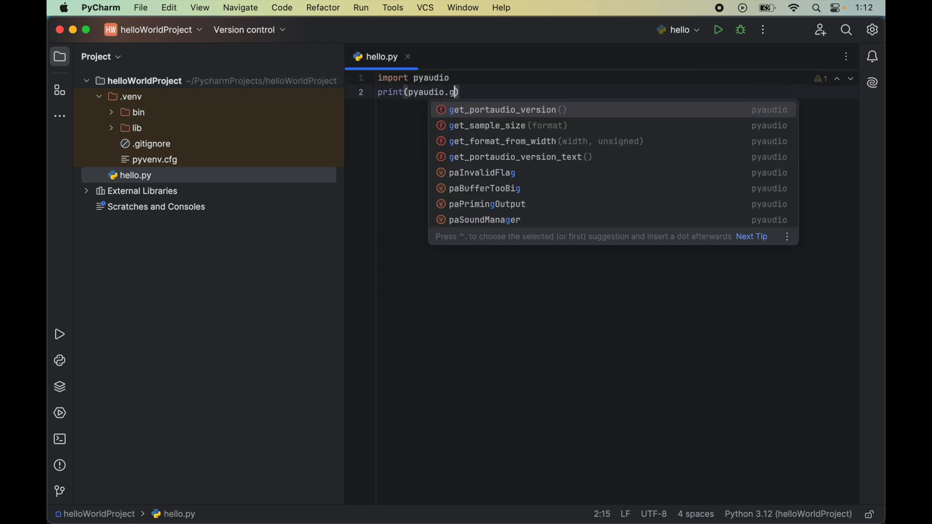
pyautogui.write('et_portaudio_version(')
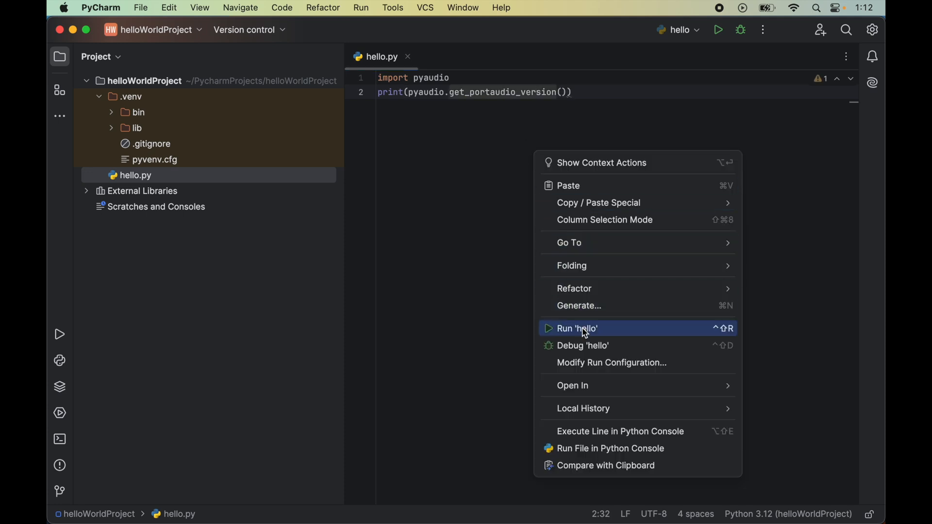
# Step: Run 'hello' and highlight the printed PortAudio version 1246976, exit code 0
pyautogui.click(575, 328)
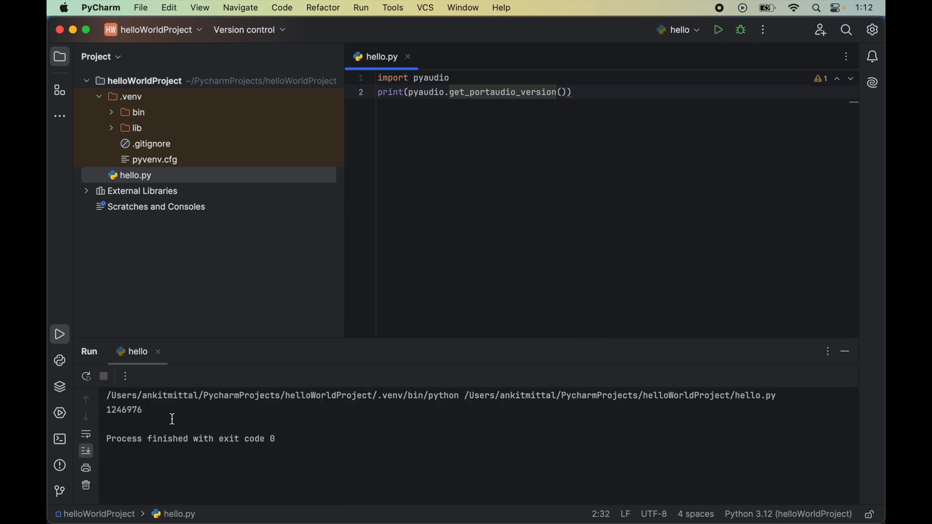
pyautogui.moveTo(200, 428)
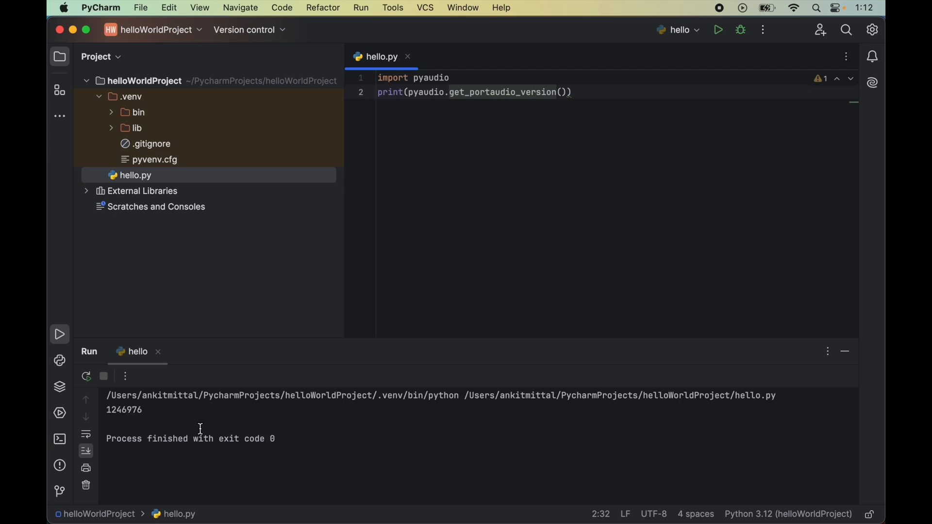
pyautogui.click(536, 91)
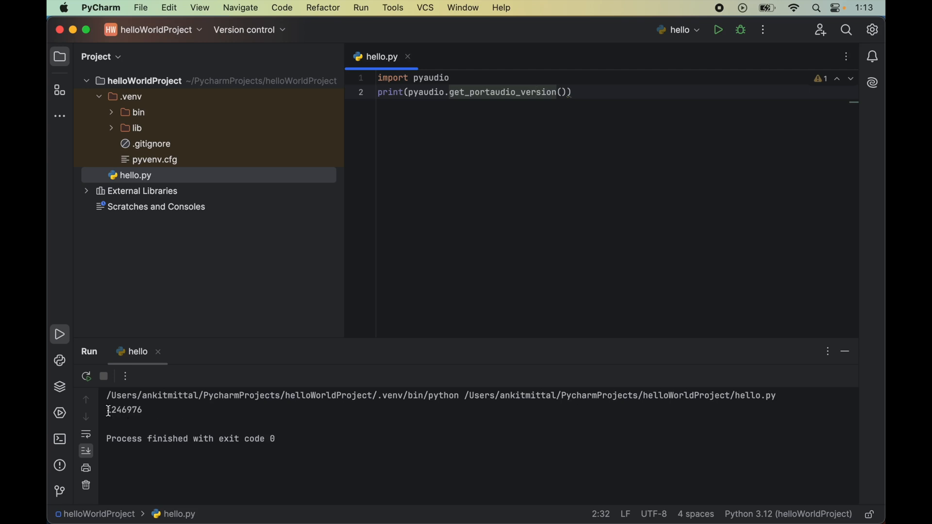
pyautogui.doubleClick(124, 409)
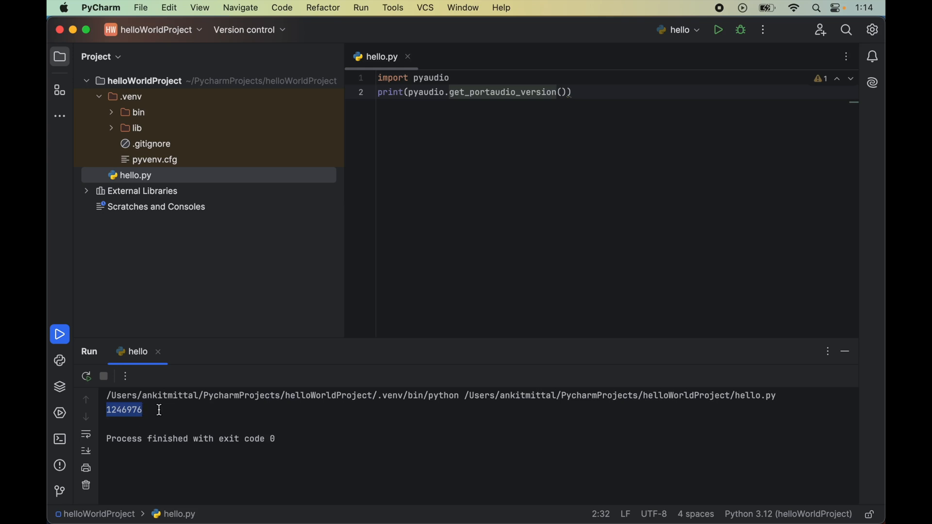